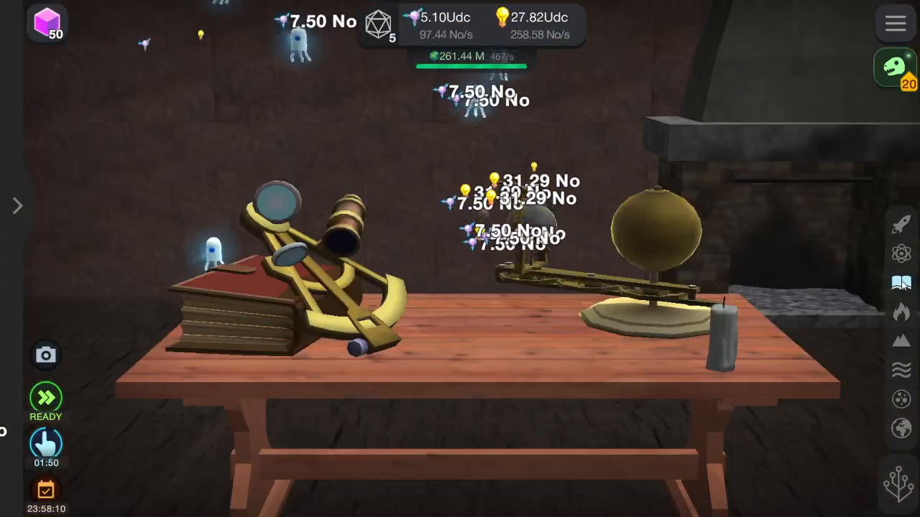
Step: Open the evolution tree on its mammal branch with the trait card album displayed
left_click(902, 223)
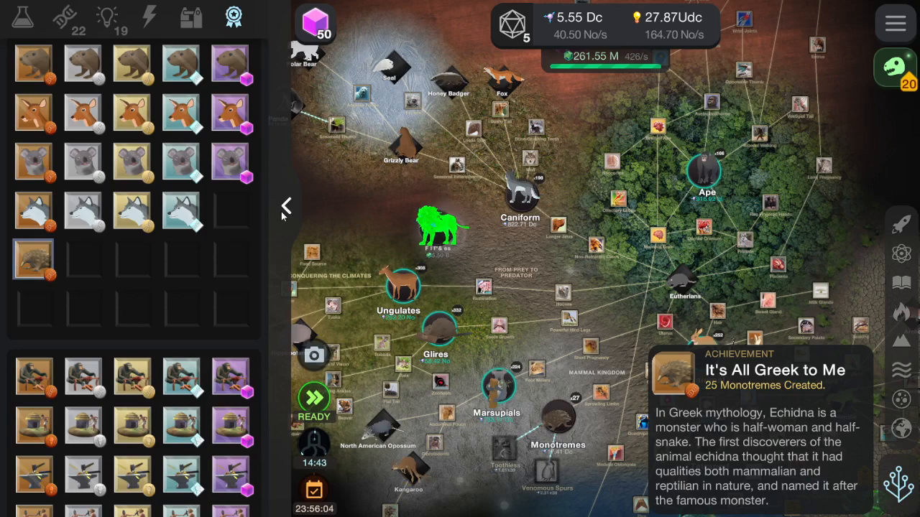
Step: Hide the card album and buy three more Martian Settlements, reaching 243
left_click(284, 206)
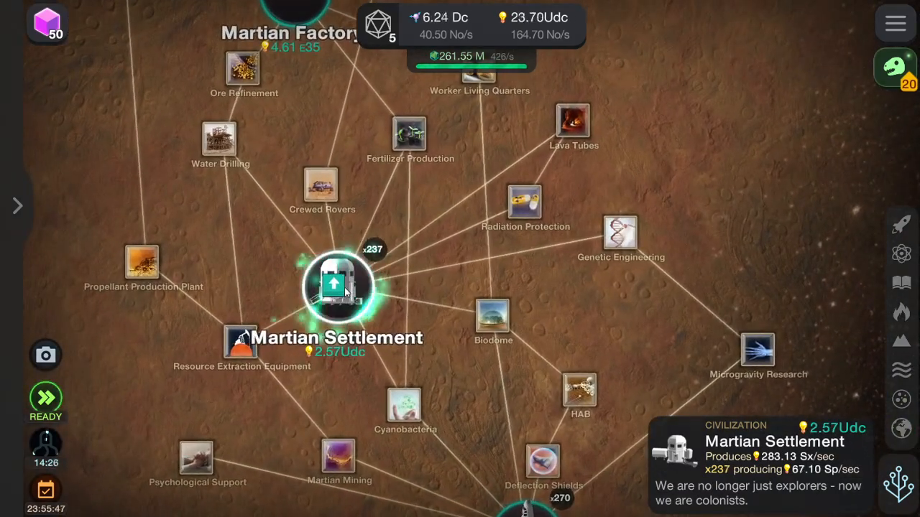
left_click(338, 284)
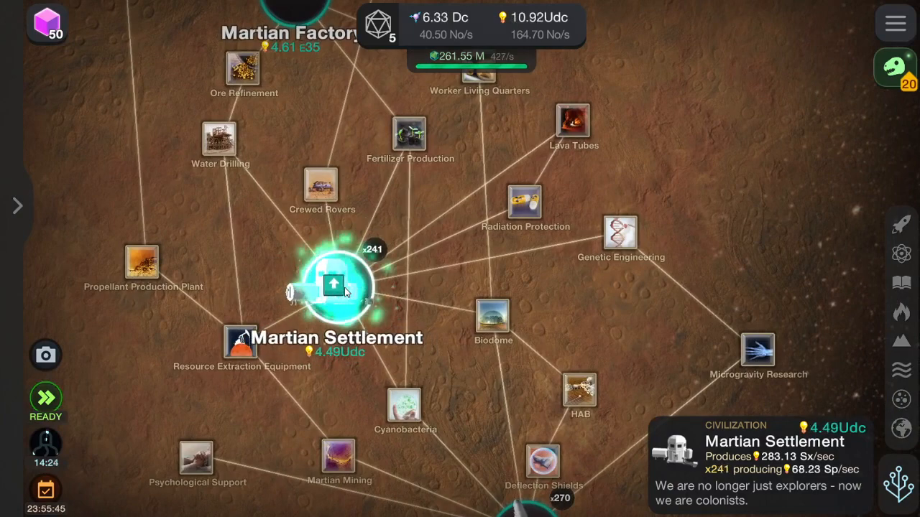
left_click(333, 286)
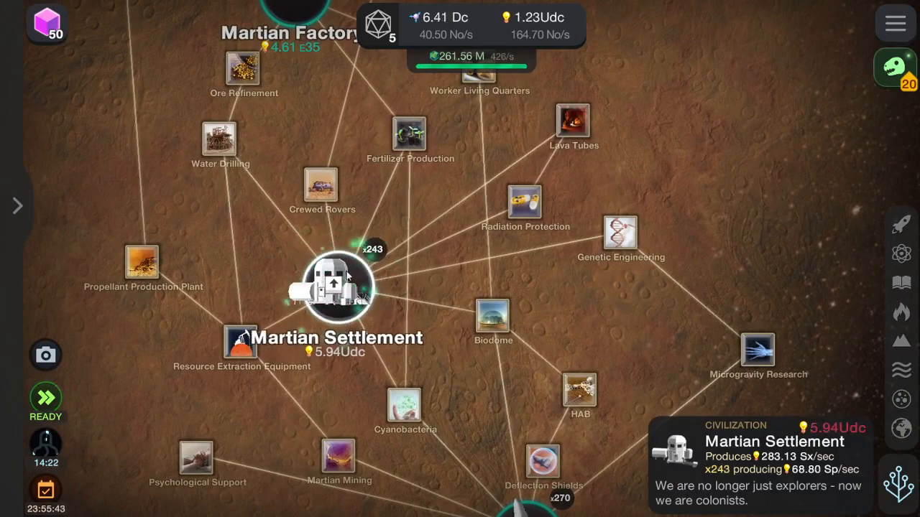
left_click(333, 287)
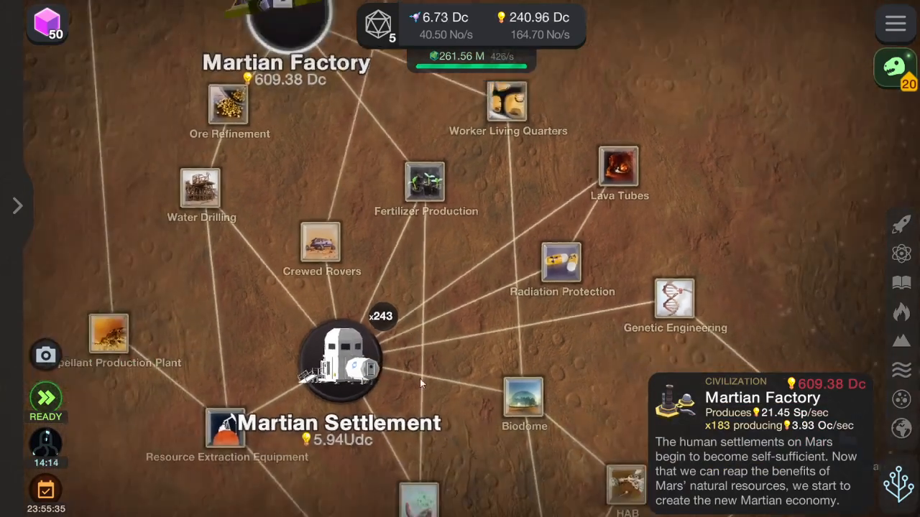
Step: Scroll the Mars tree and switch to the Mesozoic Valley dinosaur simulation
scroll("down", 3)
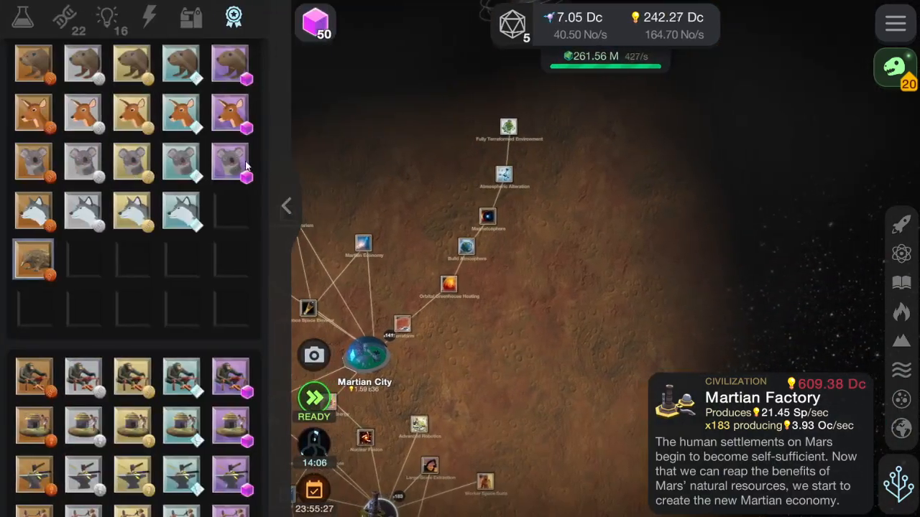
left_click(286, 205)
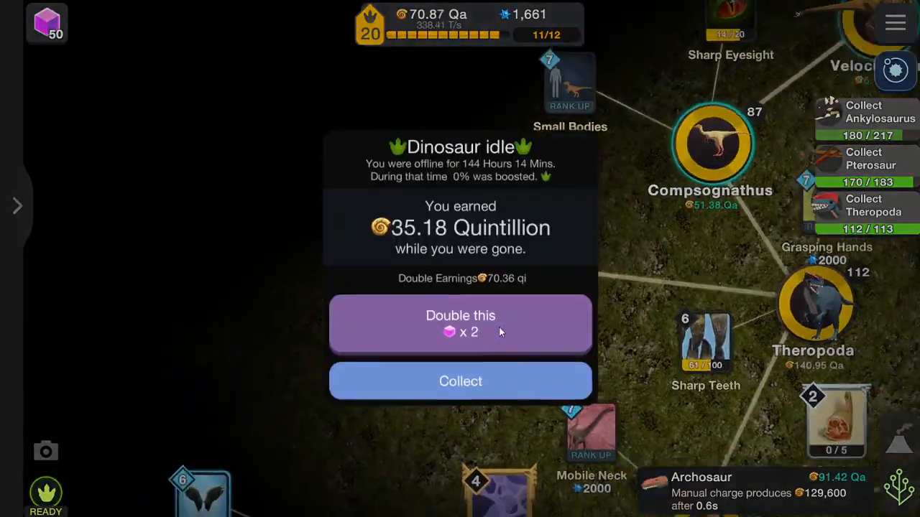
Step: Collect the offline dinosaur earnings, then crack a quest geode and dismiss its rewards
left_click(460, 381)
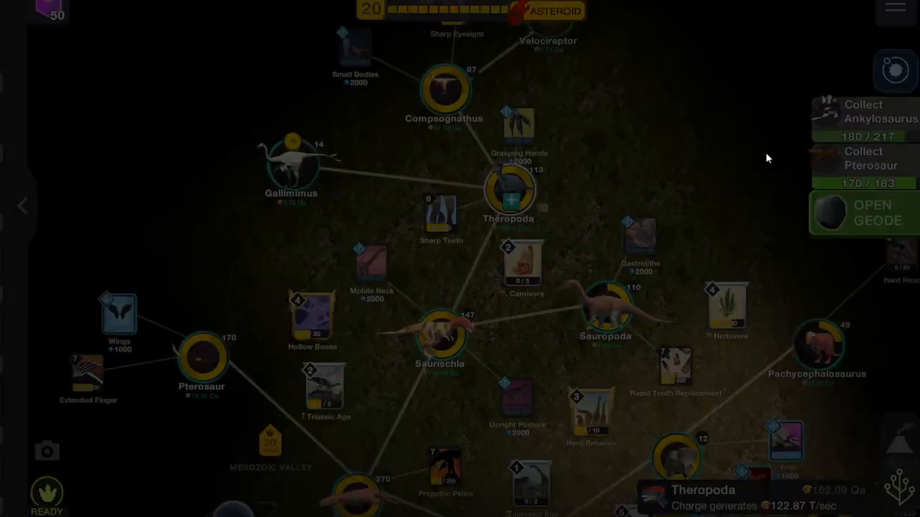
left_click(870, 213)
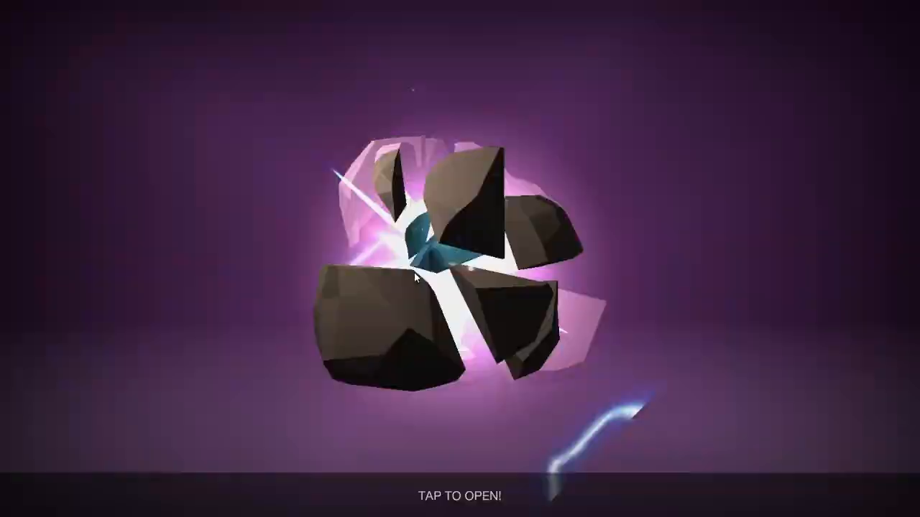
left_click(431, 280)
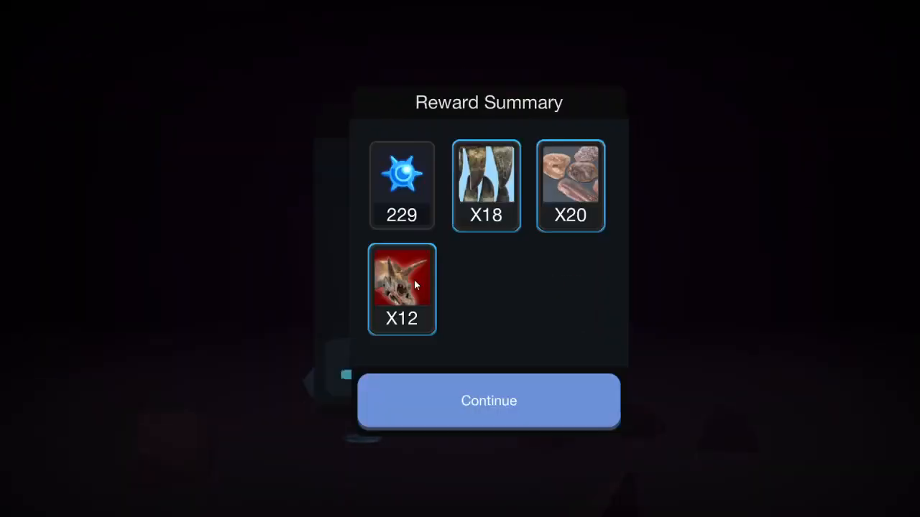
left_click(488, 400)
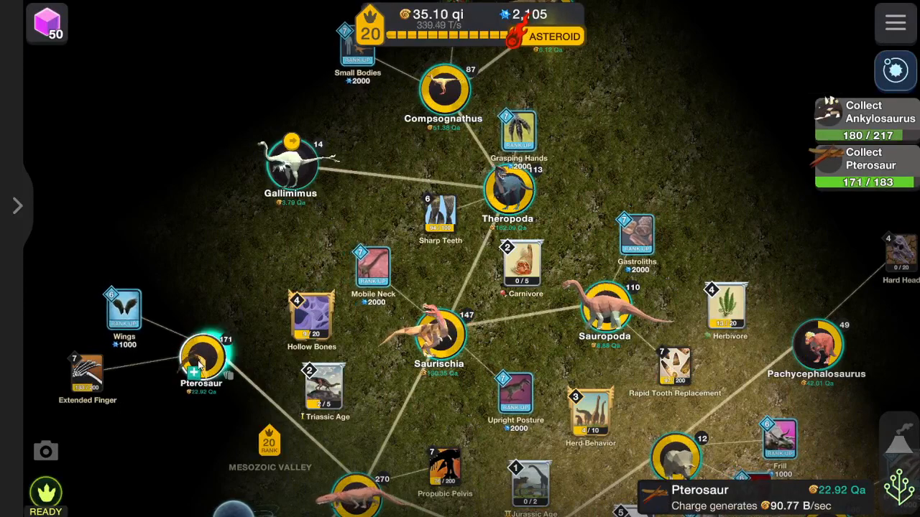
Step: Create another Pterosaur to finish its quest and crack the newly earned geode
left_click(201, 360)
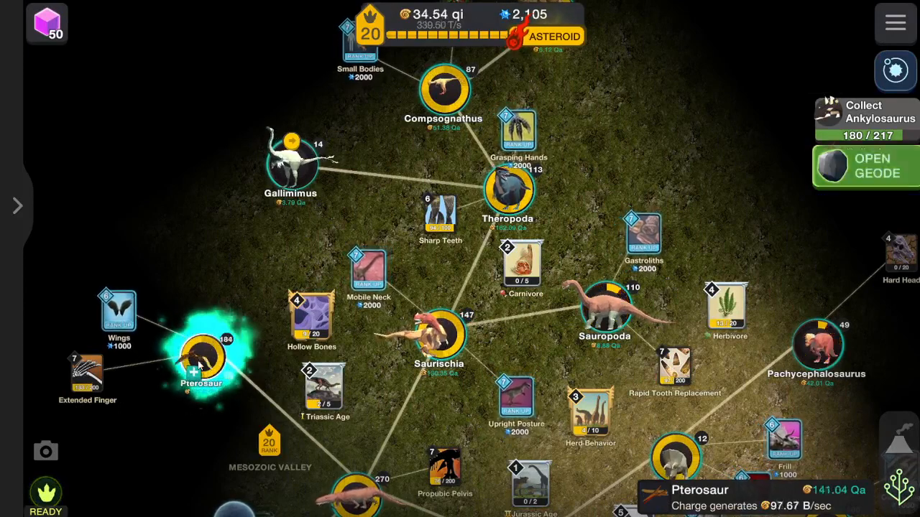
left_click(872, 166)
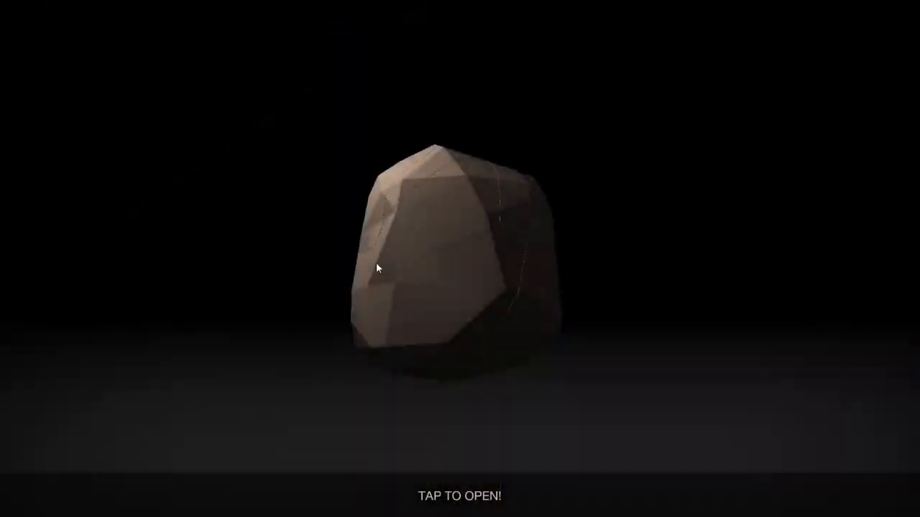
left_click(445, 266)
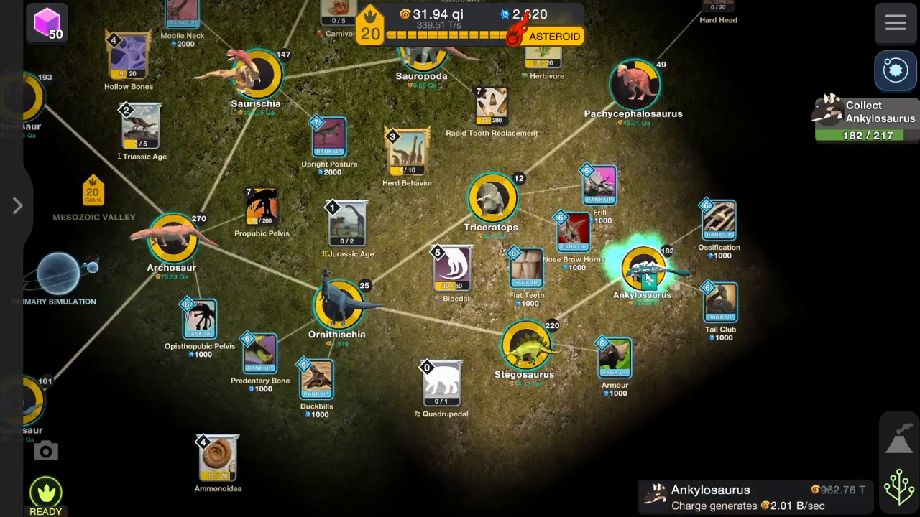
Step: Create more Ankylosaurus, then trigger the asteroid extinction to reach rank 21
left_click(642, 270)
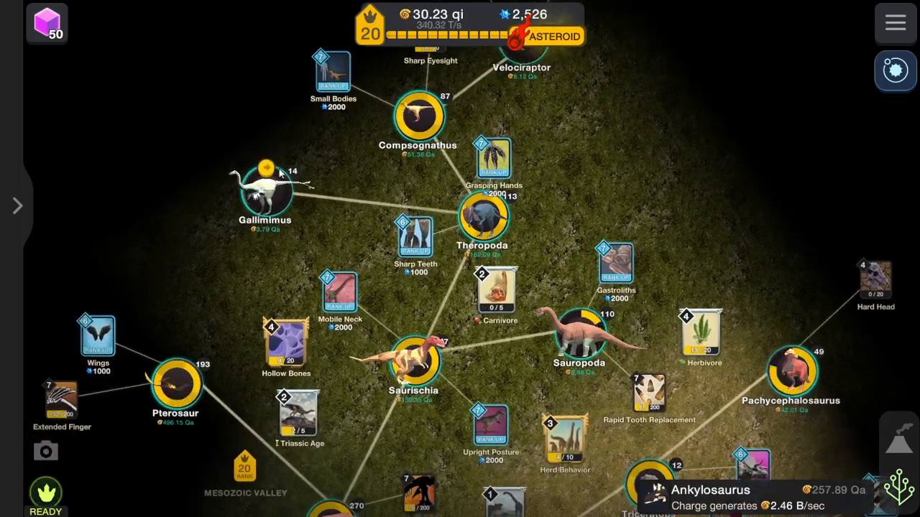
left_click(264, 194)
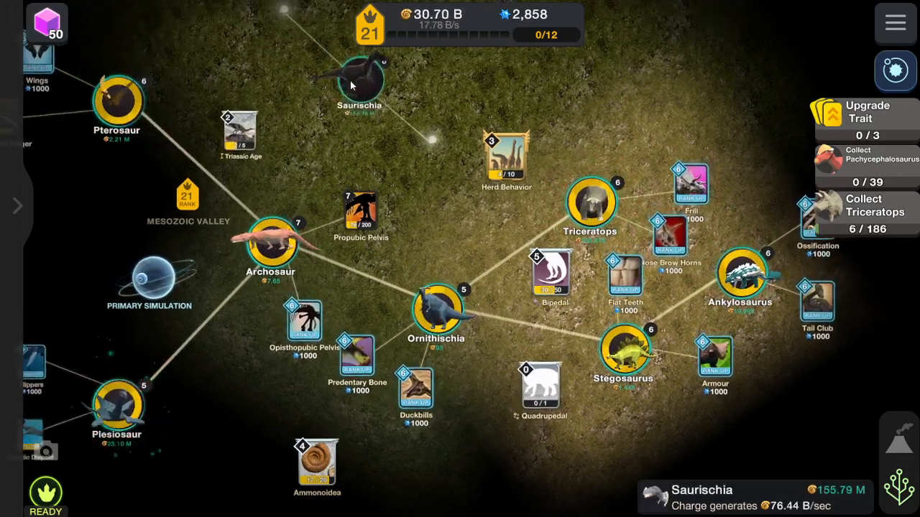
Step: Re-create Saurischia, Theropoda, Velociraptor and Pachycephalosaurus, briefly viewing the 3D valley
left_click(359, 79)
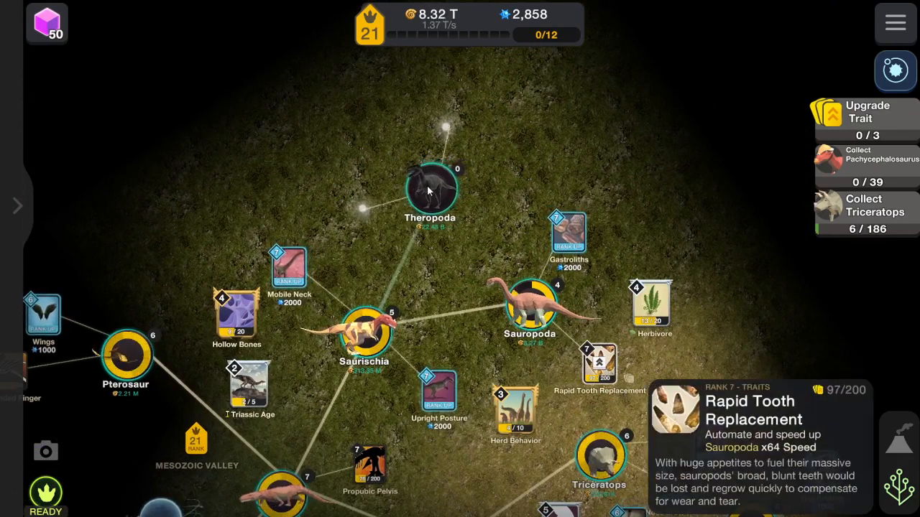
left_click(430, 190)
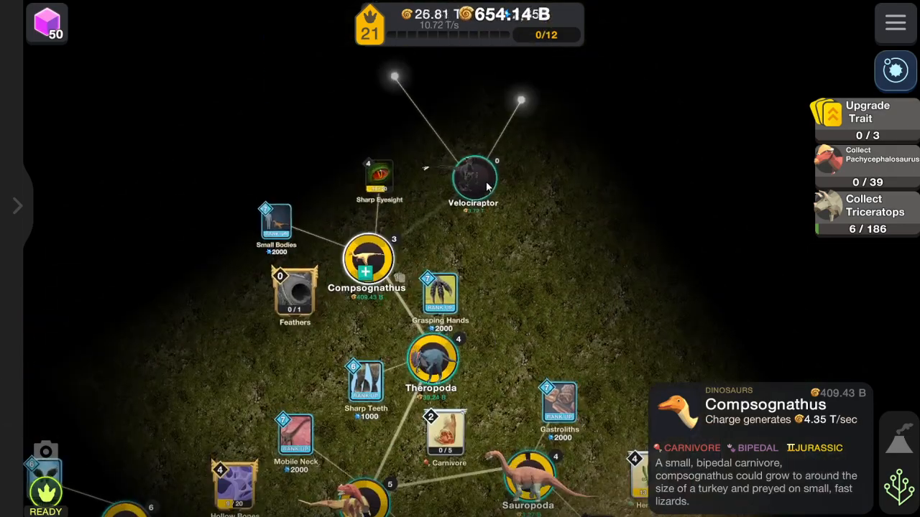
left_click(472, 180)
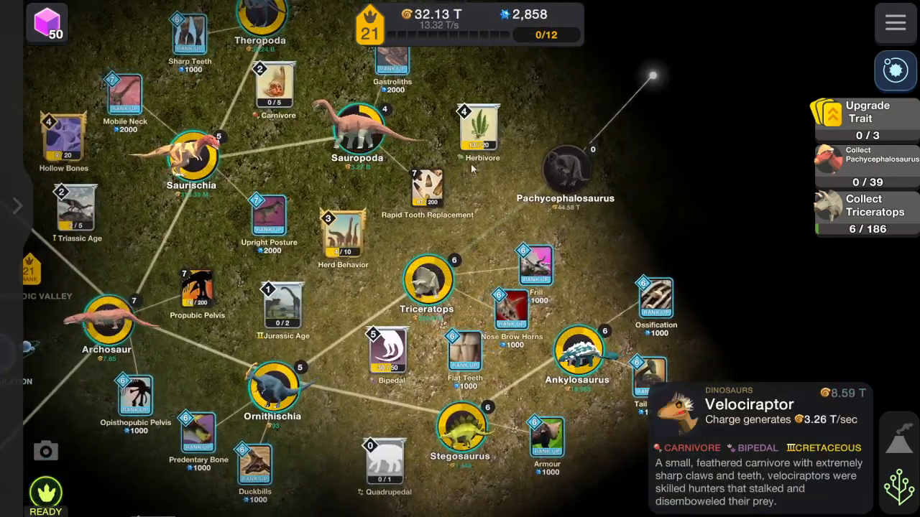
left_click(567, 163)
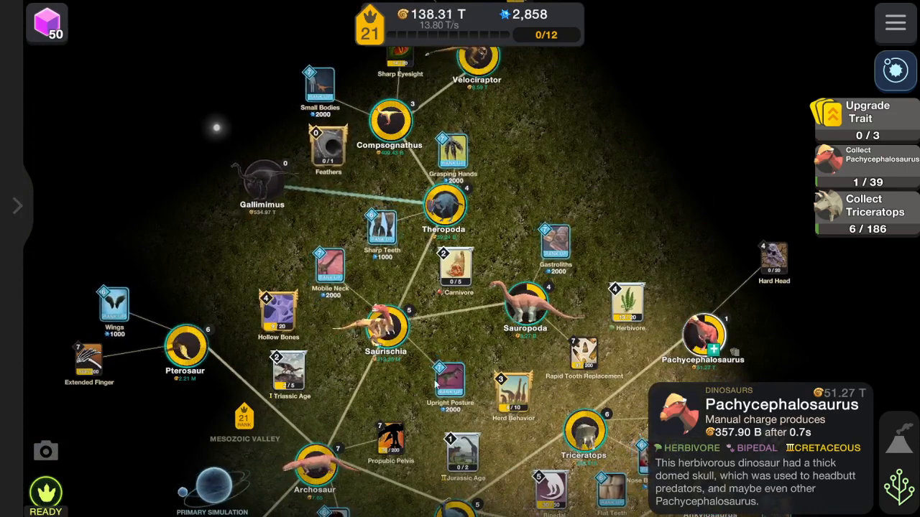
left_click(899, 444)
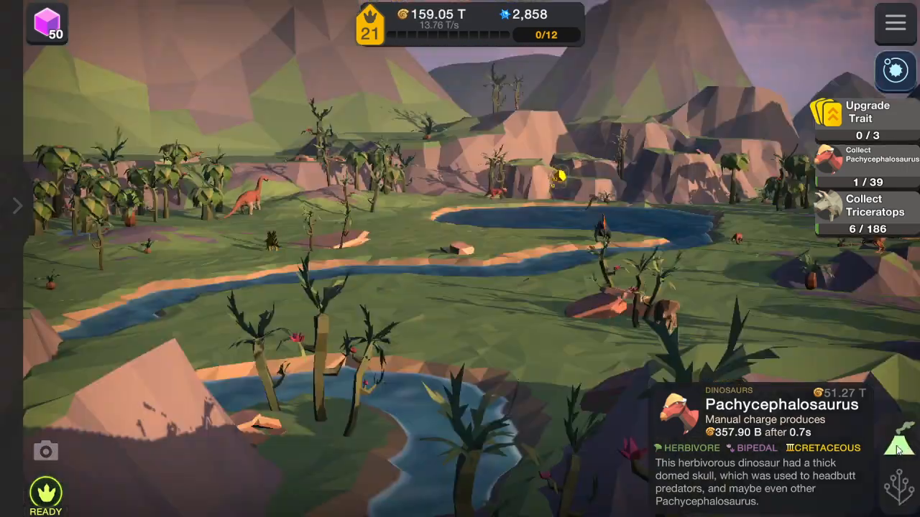
left_click(561, 173)
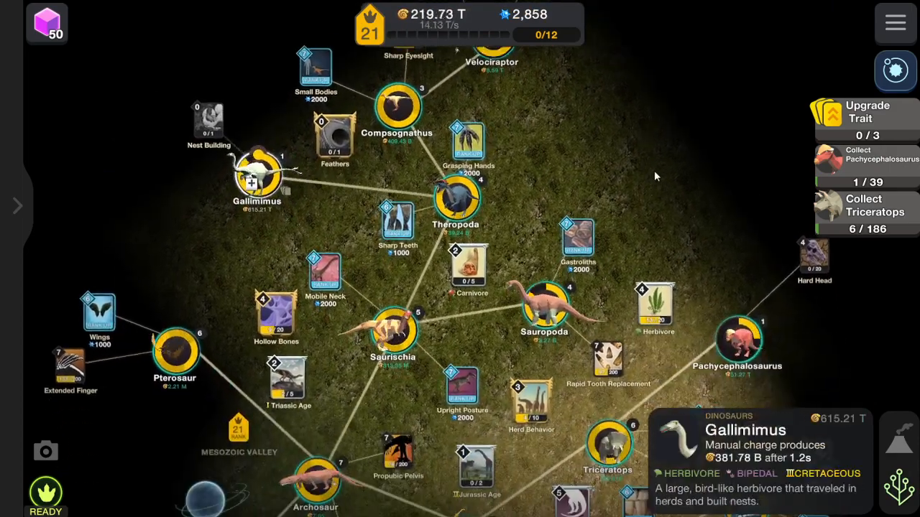
Step: Spend a gem on a quantum charge and create more Pachycephalosaurus
left_click(256, 179)
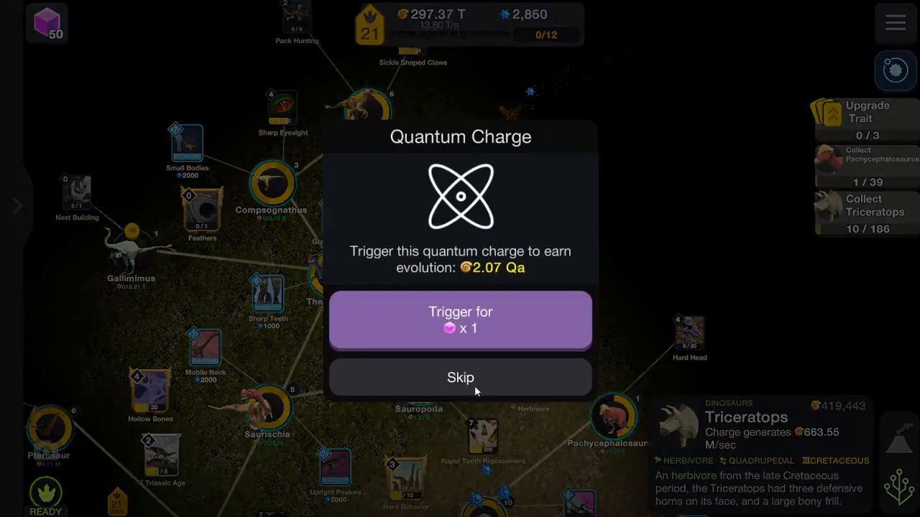
left_click(460, 320)
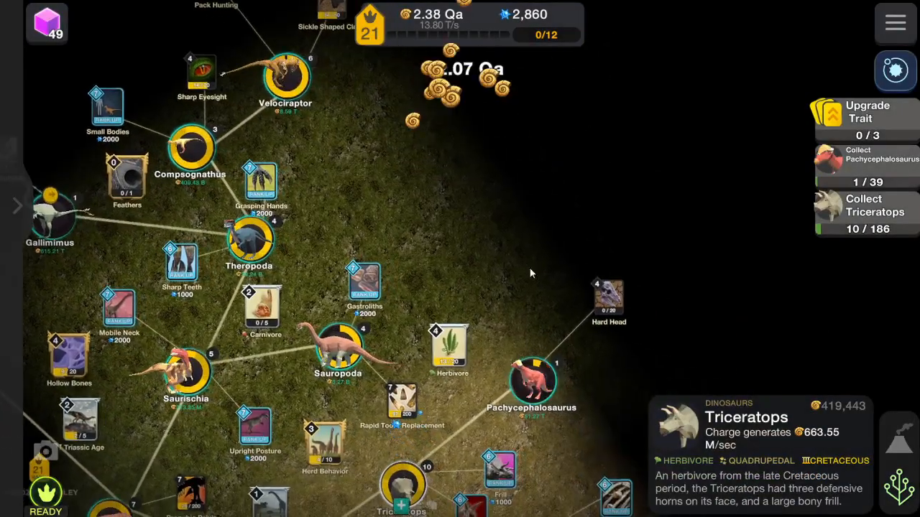
left_click(531, 380)
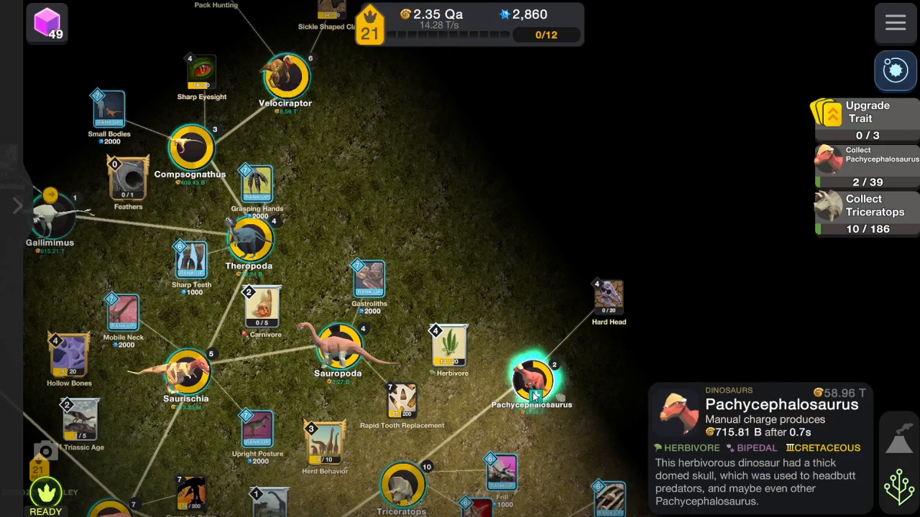
left_click(532, 381)
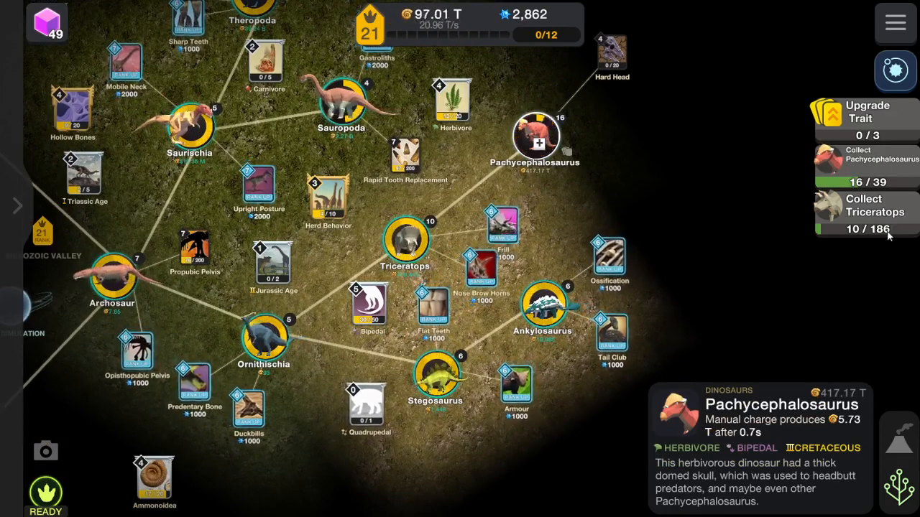
Step: Buy more Ankylosaurus and raise Triceratops to 143
left_click(542, 309)
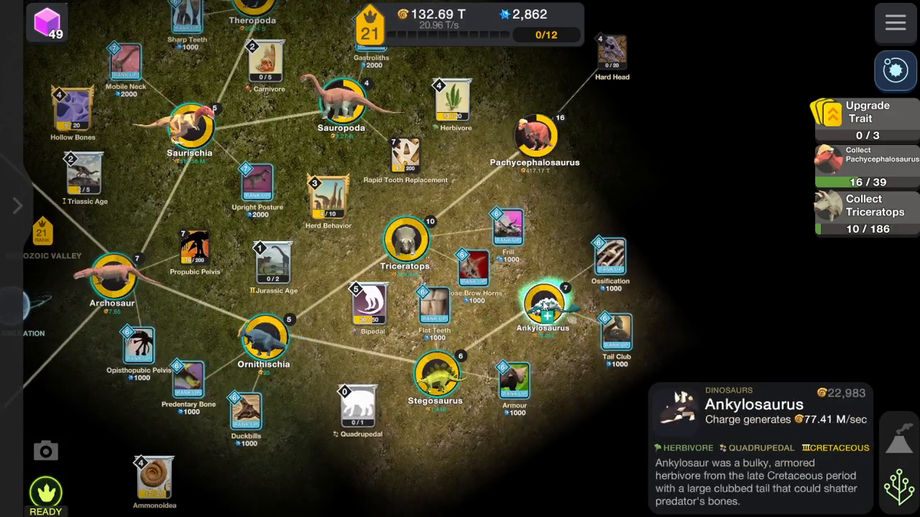
left_click(544, 309)
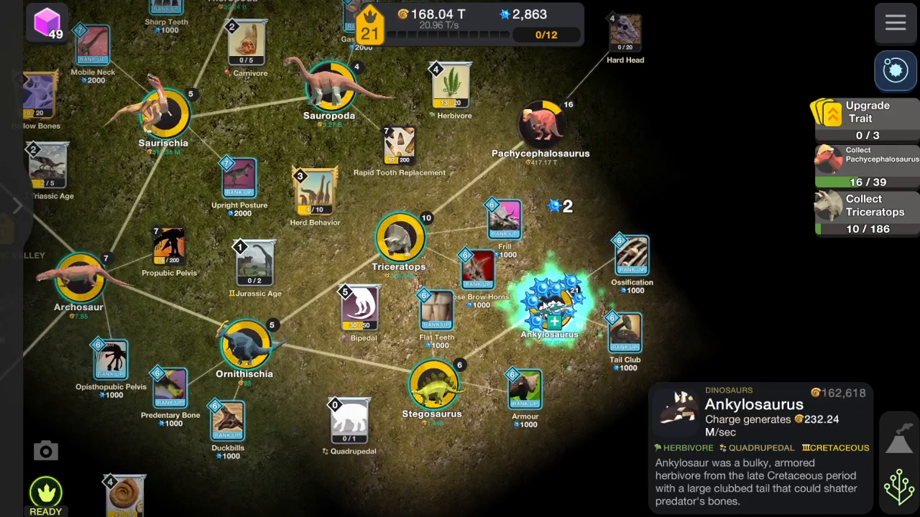
left_click(399, 245)
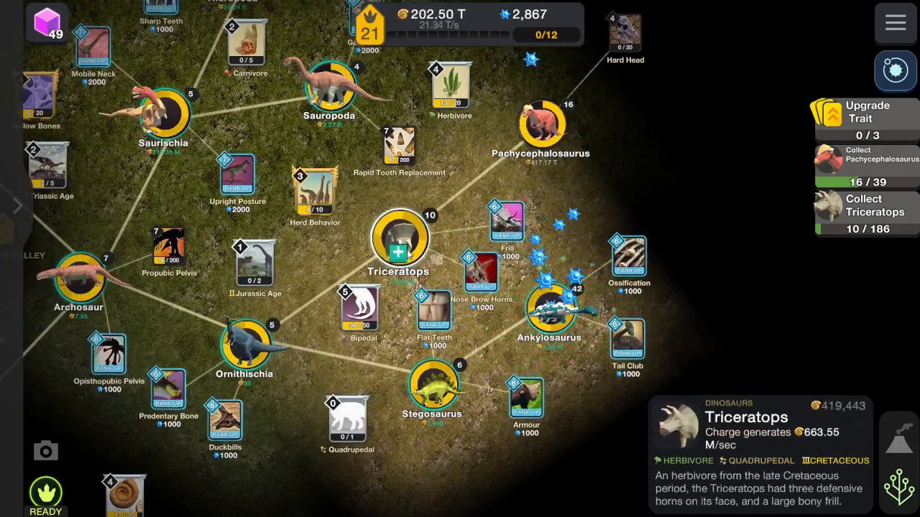
left_click(400, 240)
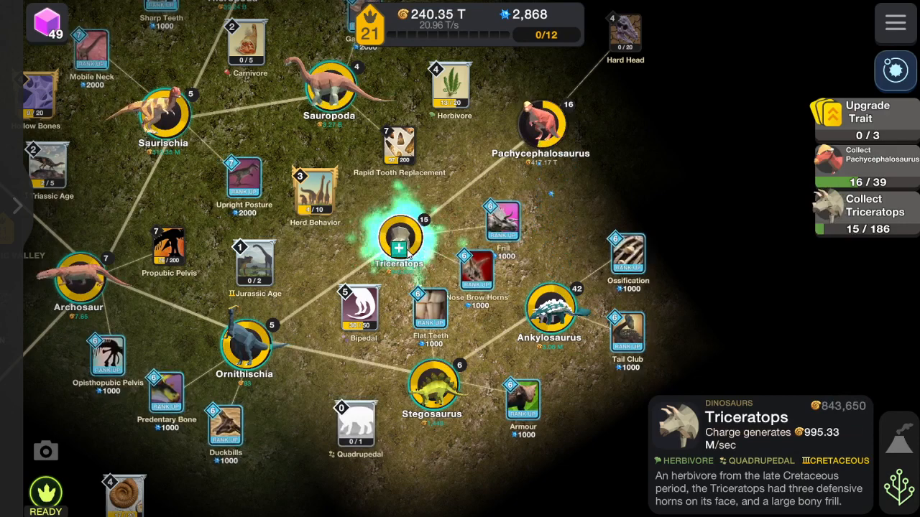
left_click(399, 241)
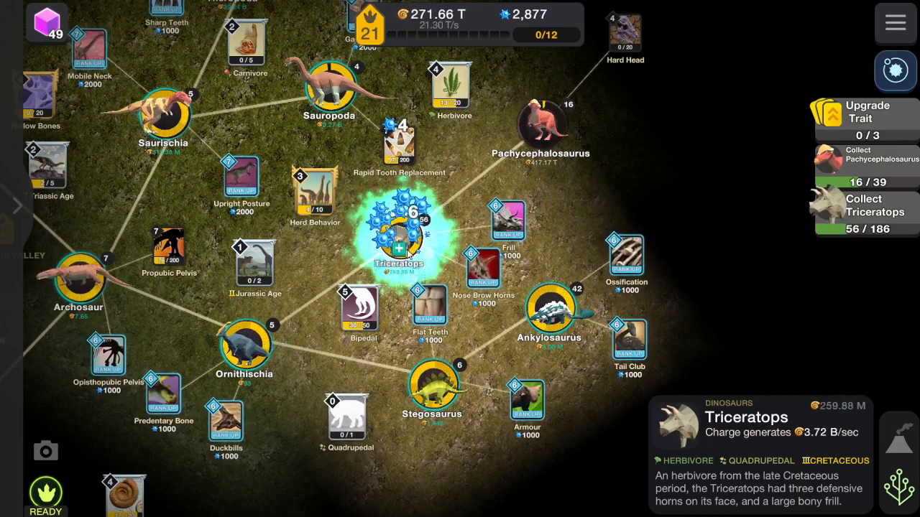
left_click(398, 229)
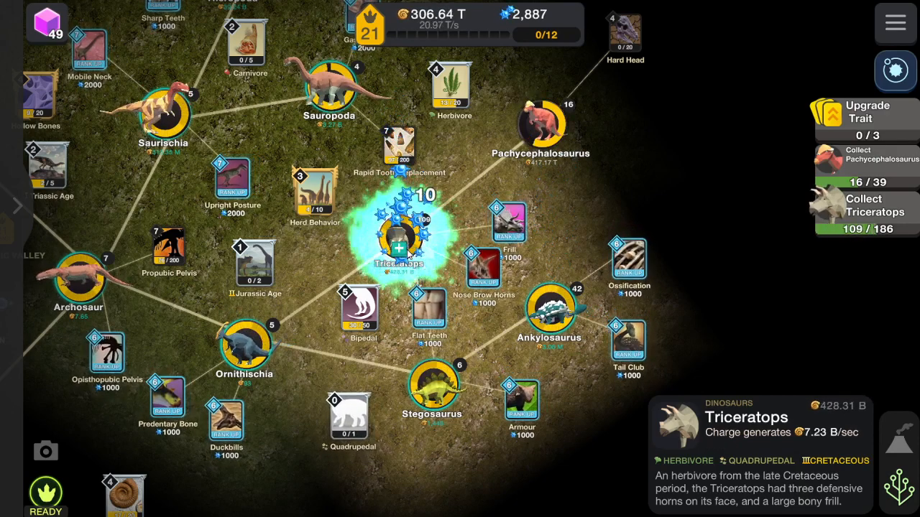
left_click(399, 244)
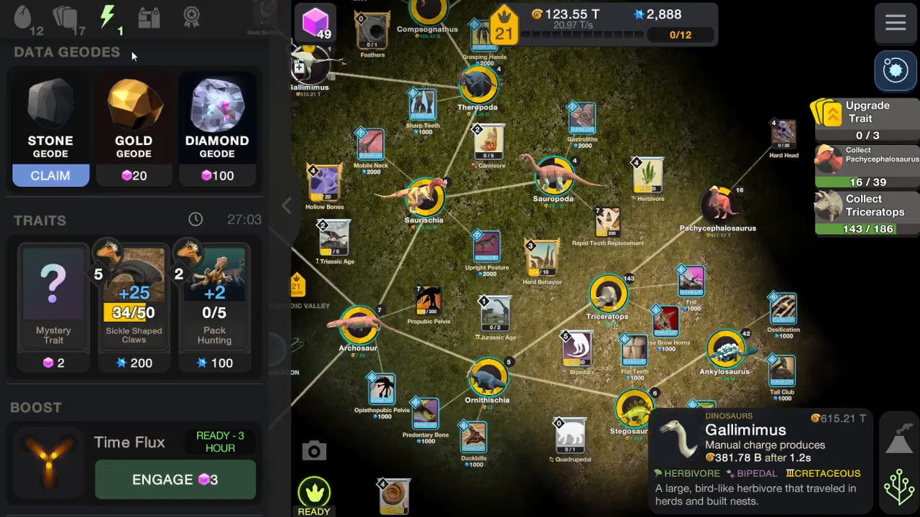
Step: Claim and crack the free Stone Geode plus a second geode, accepting the rewards
left_click(50, 175)
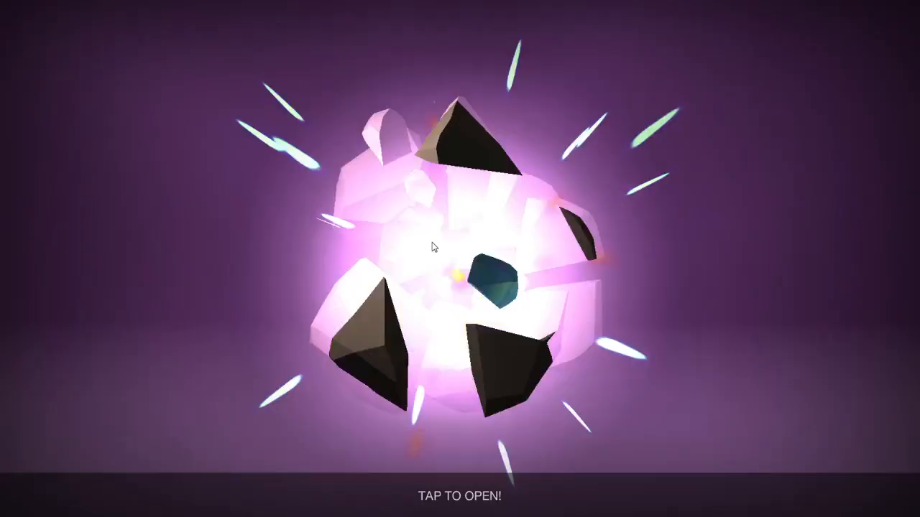
left_click(460, 258)
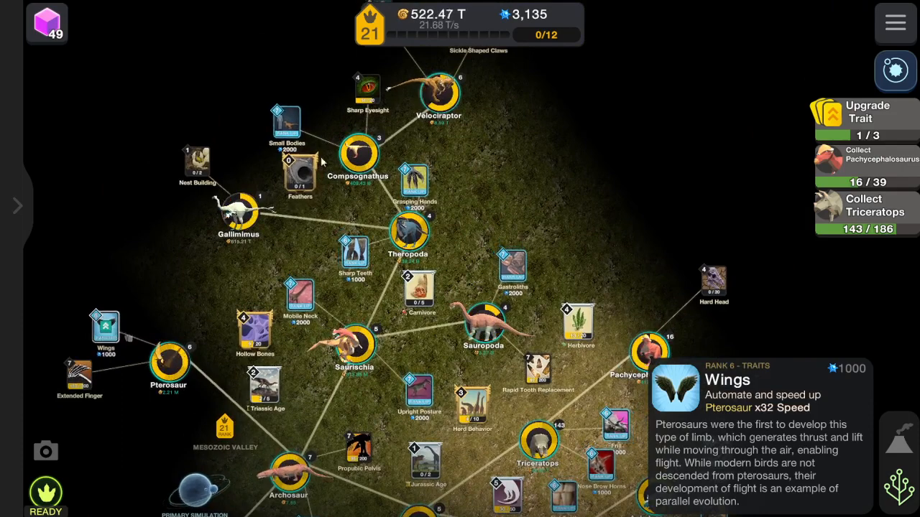
left_click(413, 187)
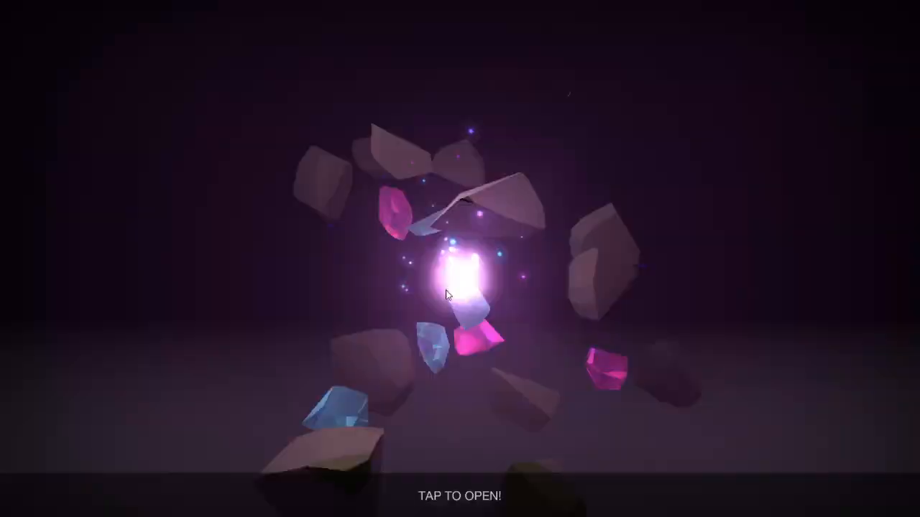
left_click(459, 288)
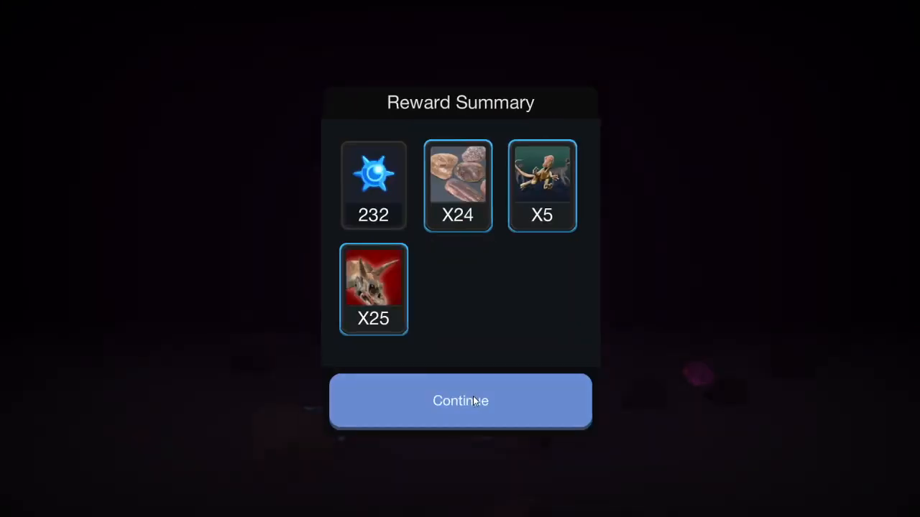
left_click(460, 401)
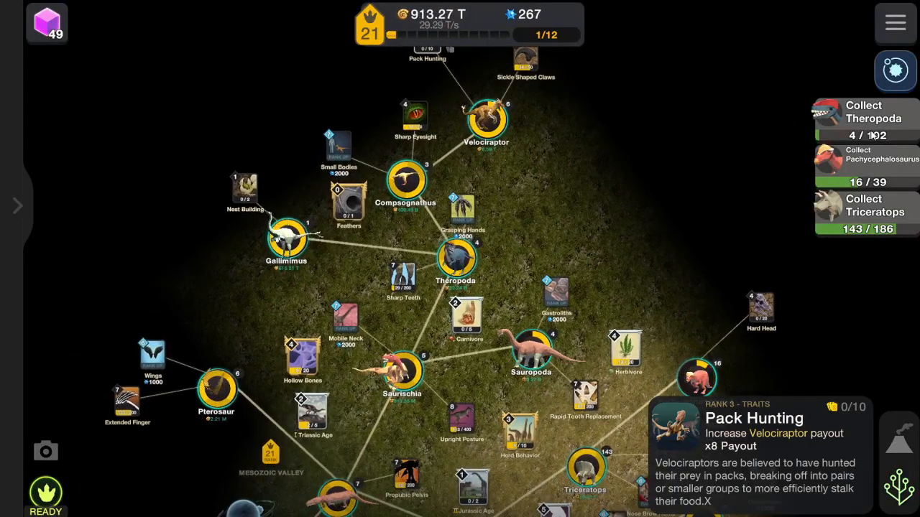
Step: Select Theropoda and buy more, bringing its count to 64
left_click(456, 259)
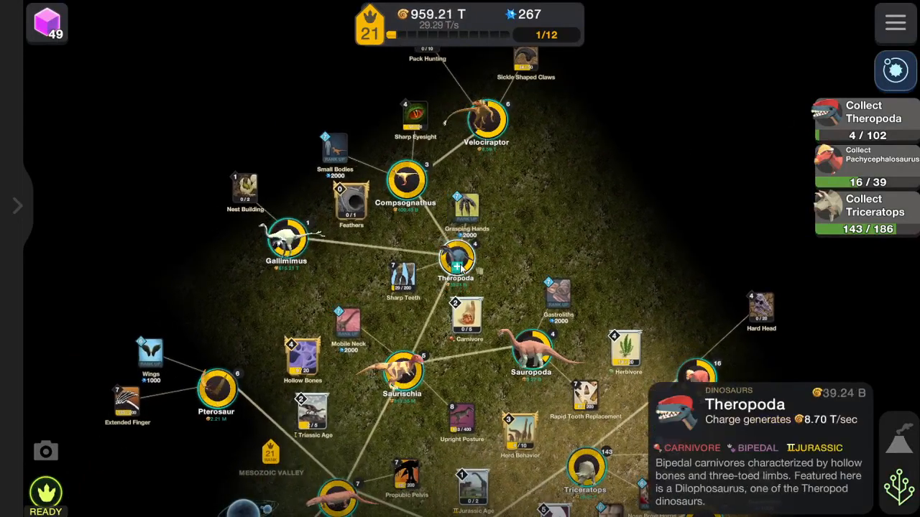
left_click(457, 259)
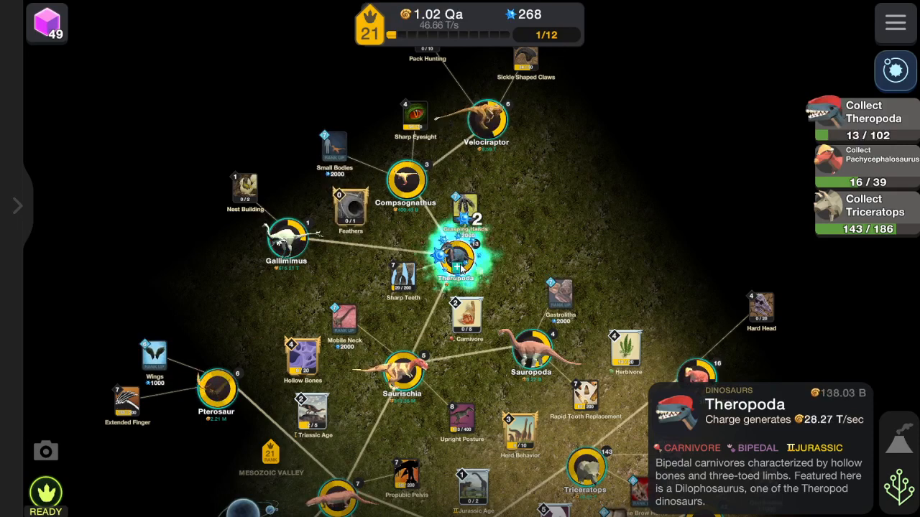
left_click(458, 259)
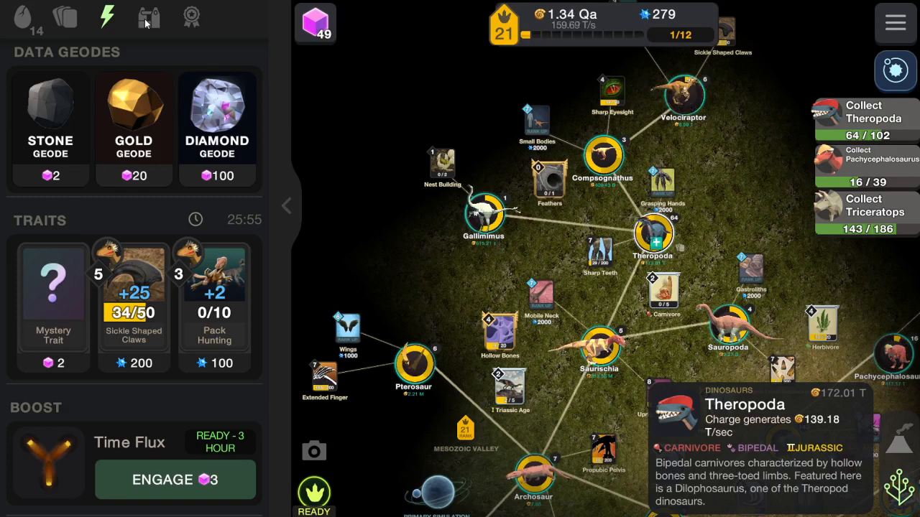
Step: Browse the Achievements and Dinosaurs tabs, then switch to the Primary Simulation
left_click(192, 18)
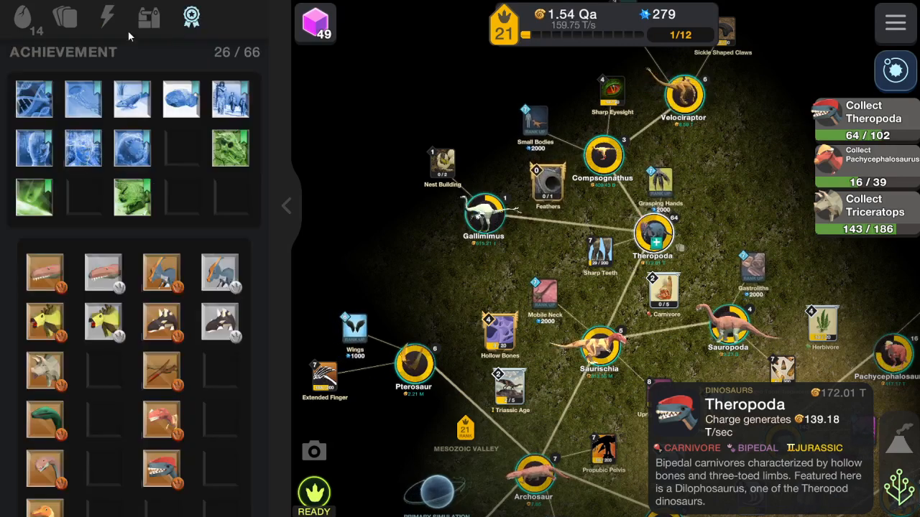
left_click(191, 17)
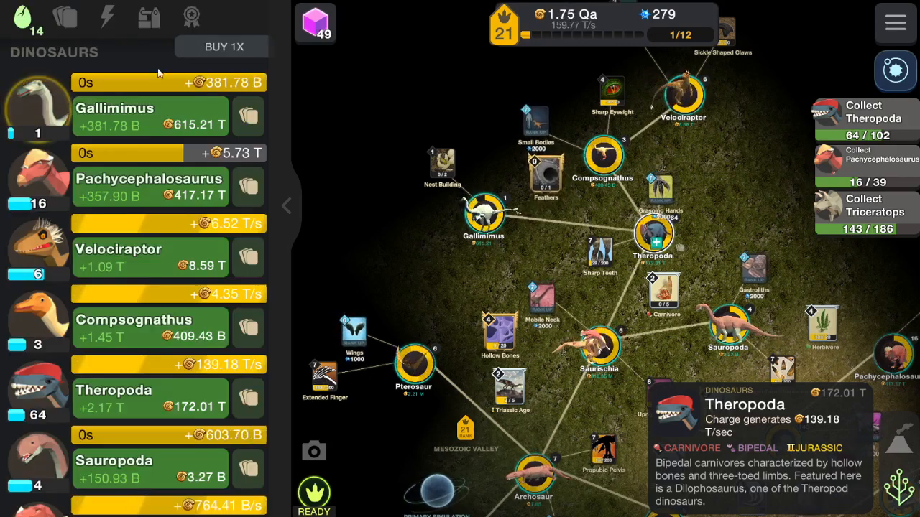
left_click(287, 207)
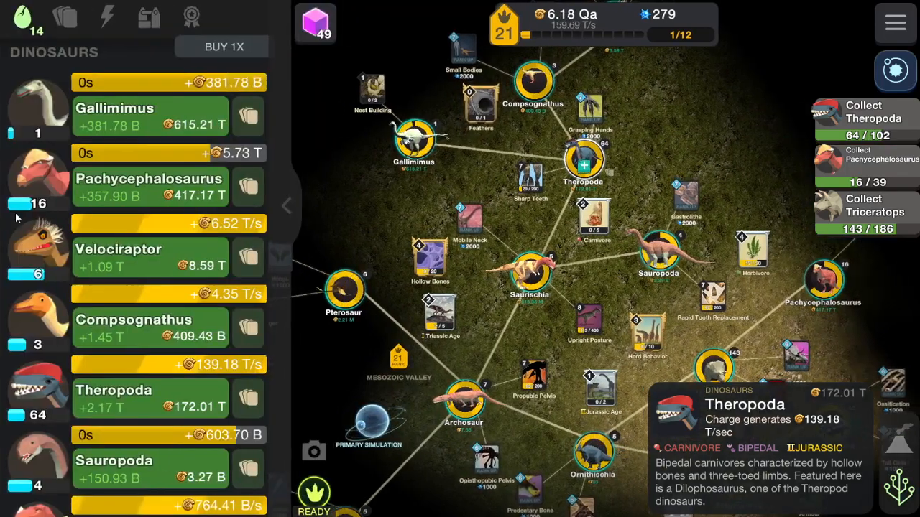
left_click(66, 17)
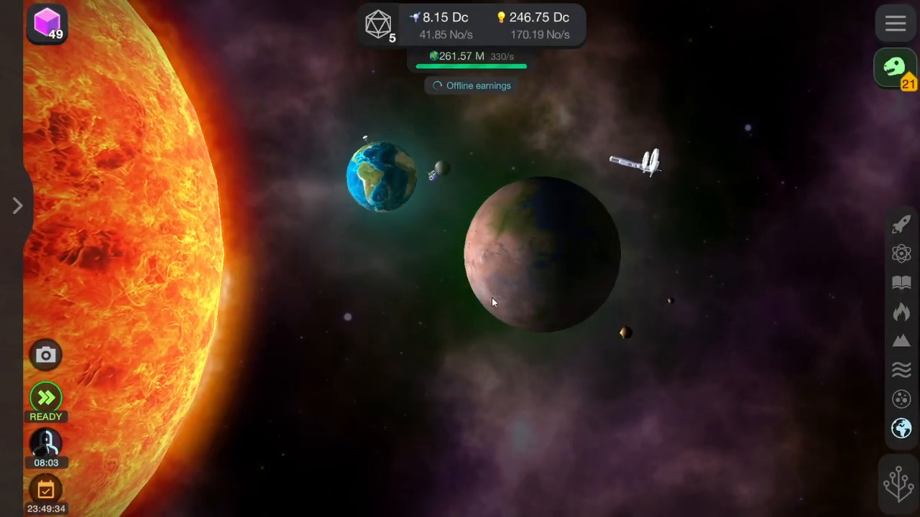
Step: Collect the 4.43 and 18.03 Decillion offline earnings without doubling, and decline the Quantum Charge offer
left_click(471, 85)
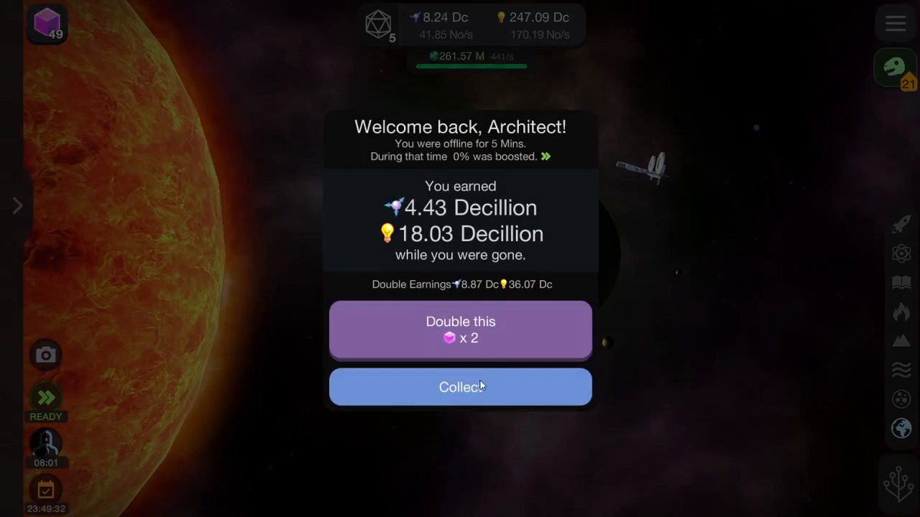
left_click(459, 387)
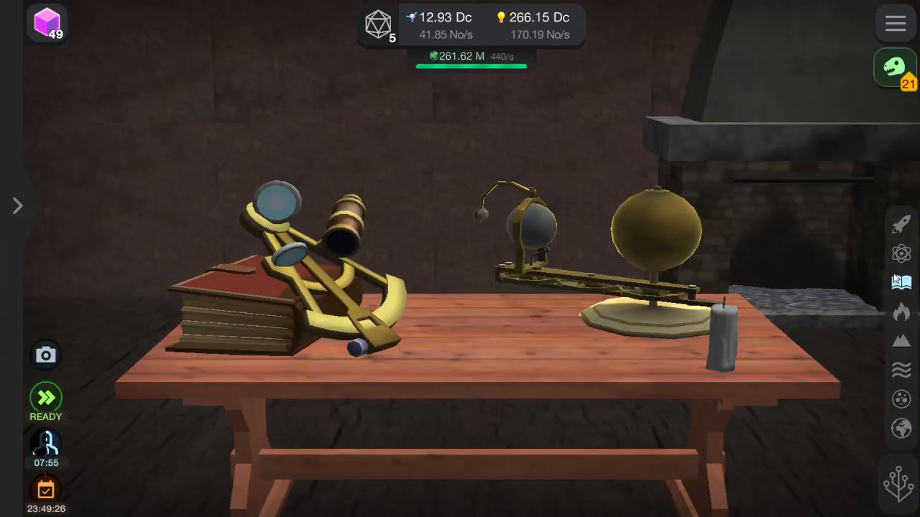
left_click(901, 342)
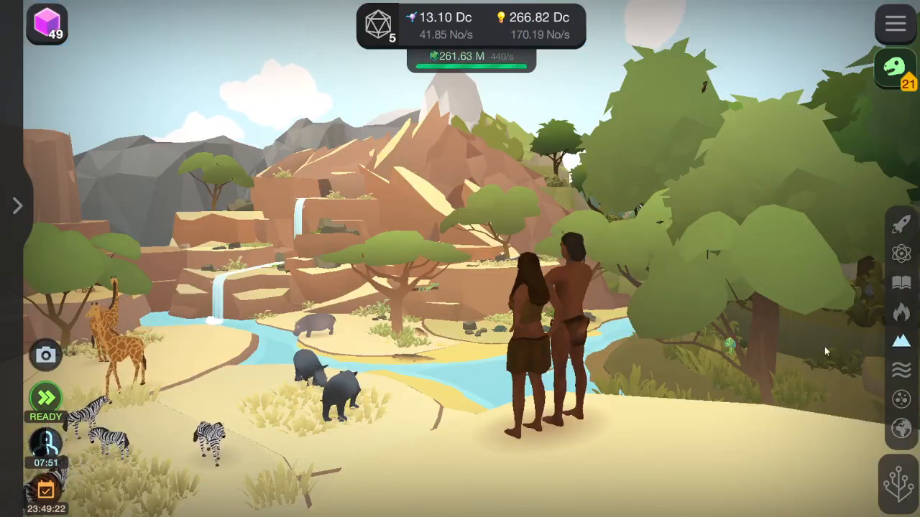
left_click(900, 369)
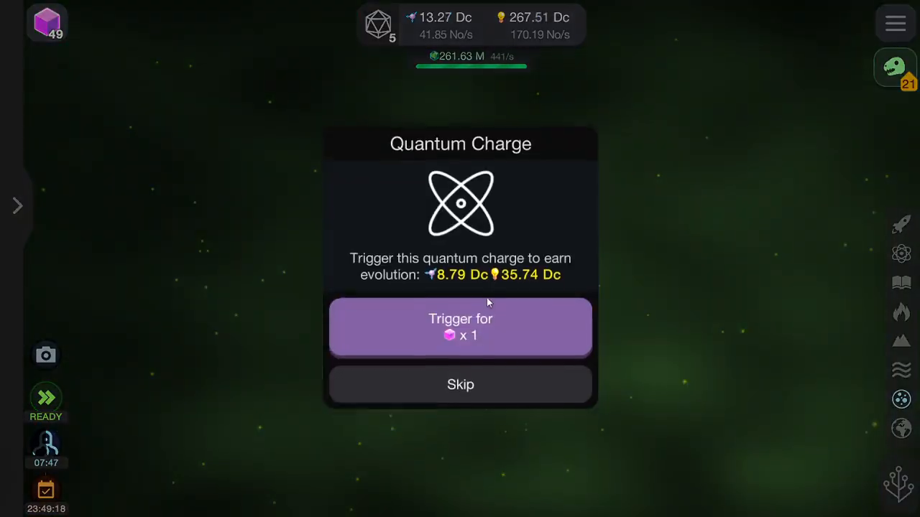
left_click(460, 327)
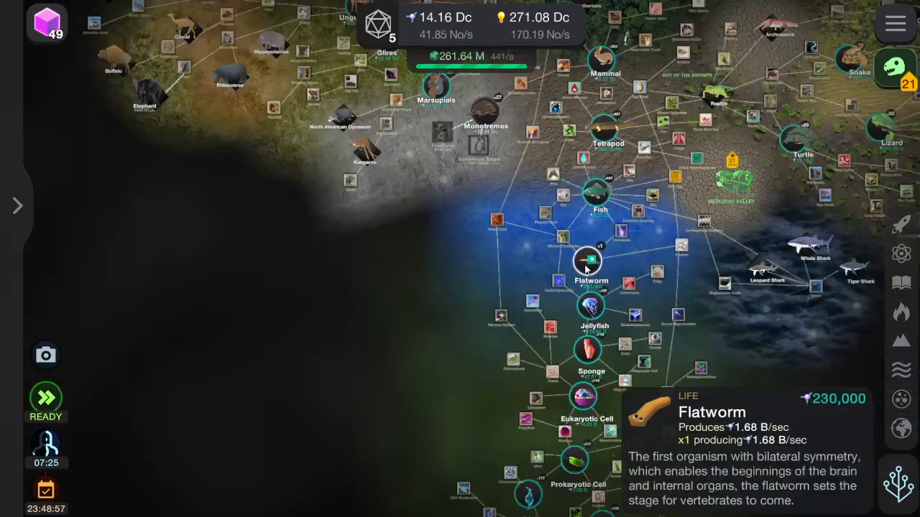
Step: Buy a second Flatworm, then scroll down to the Predation upgrade details
left_click(588, 260)
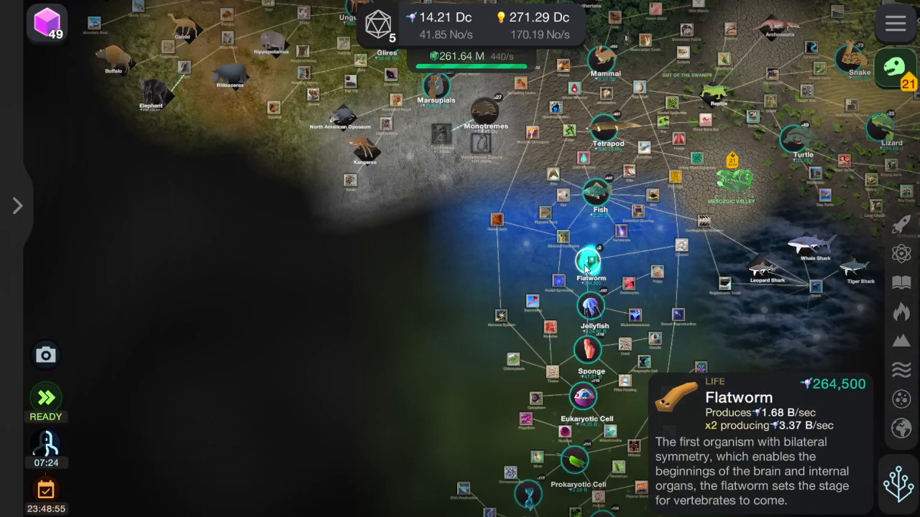
left_click(590, 261)
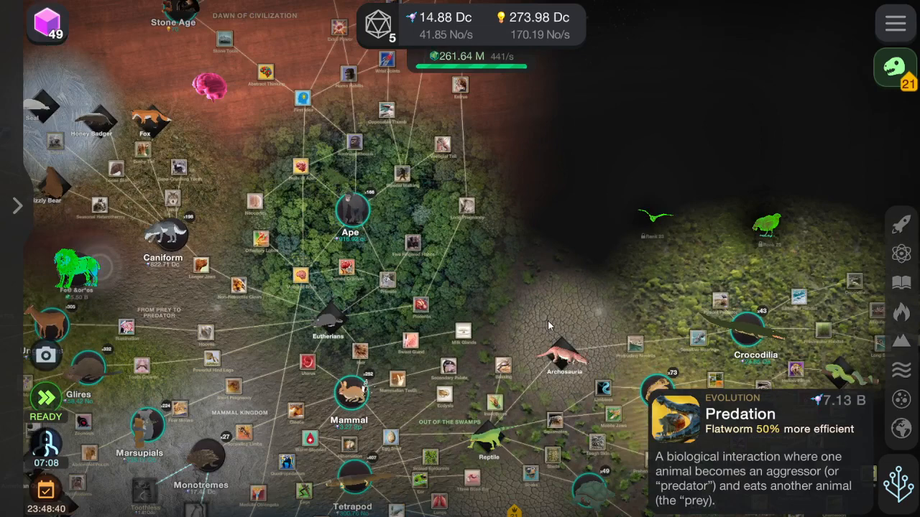
scroll("down", 3)
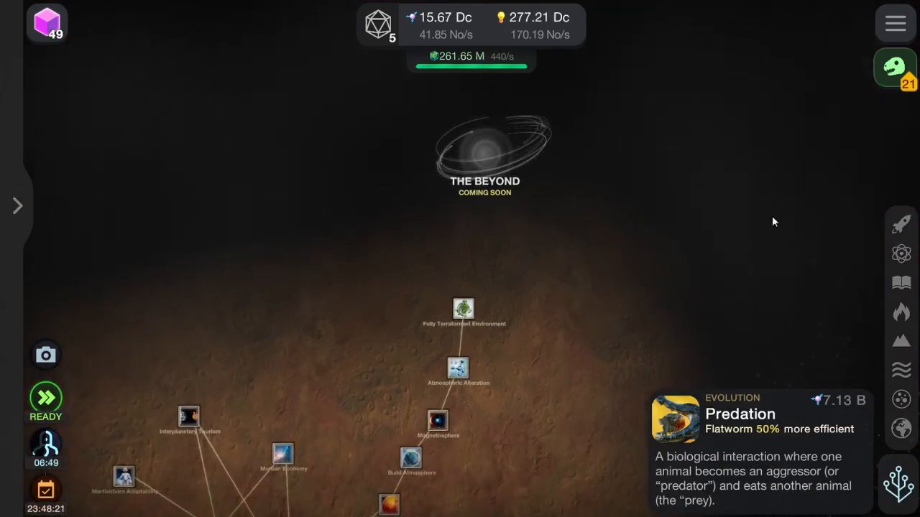
mouse_move(575, 229)
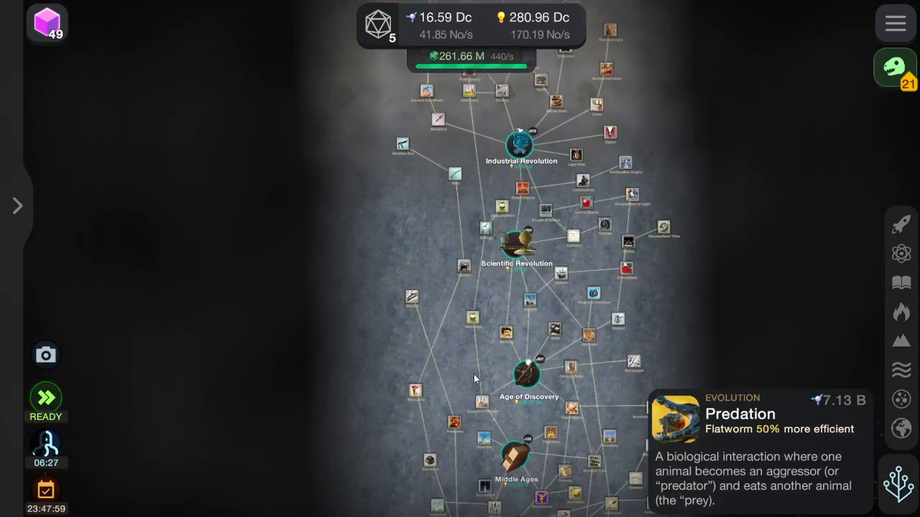
scroll("down", 3)
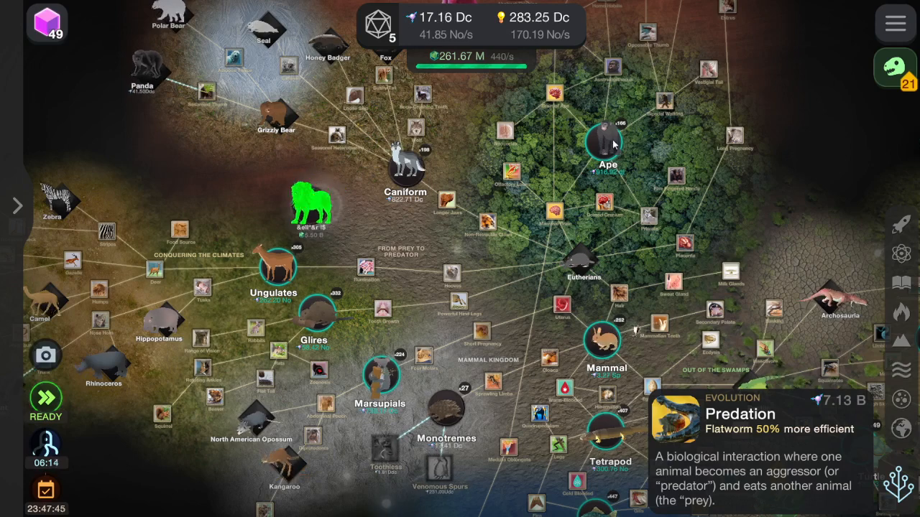
left_click(607, 140)
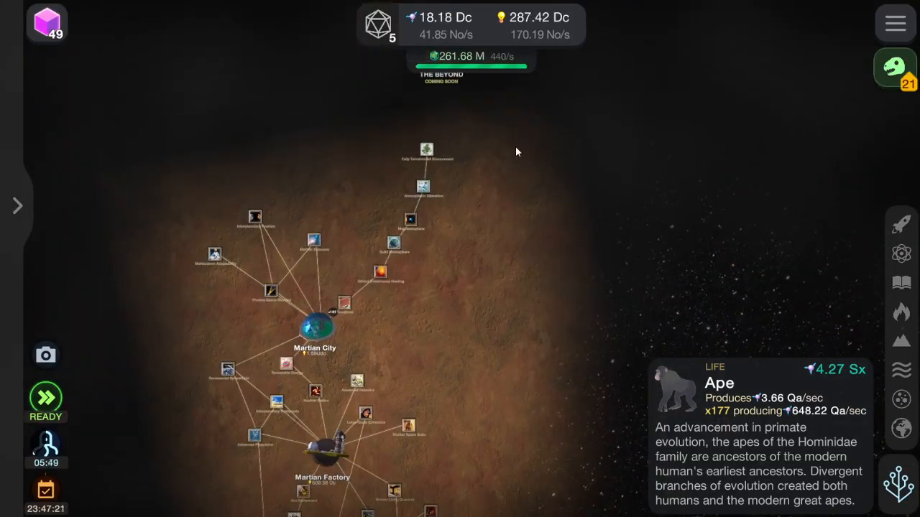
mouse_move(480, 261)
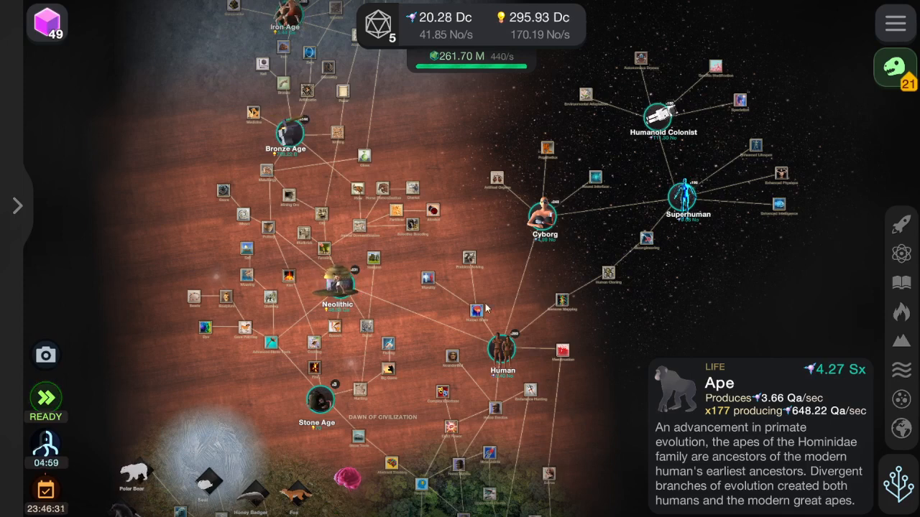
mouse_move(525, 277)
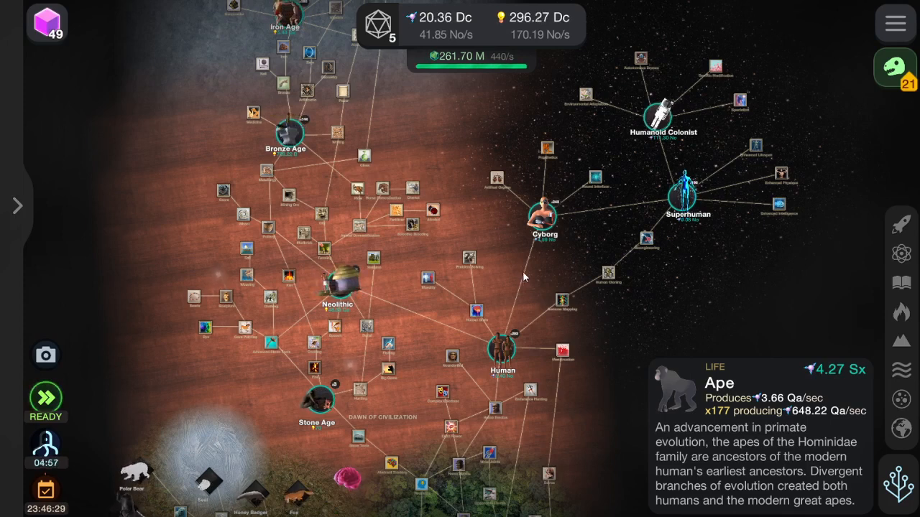